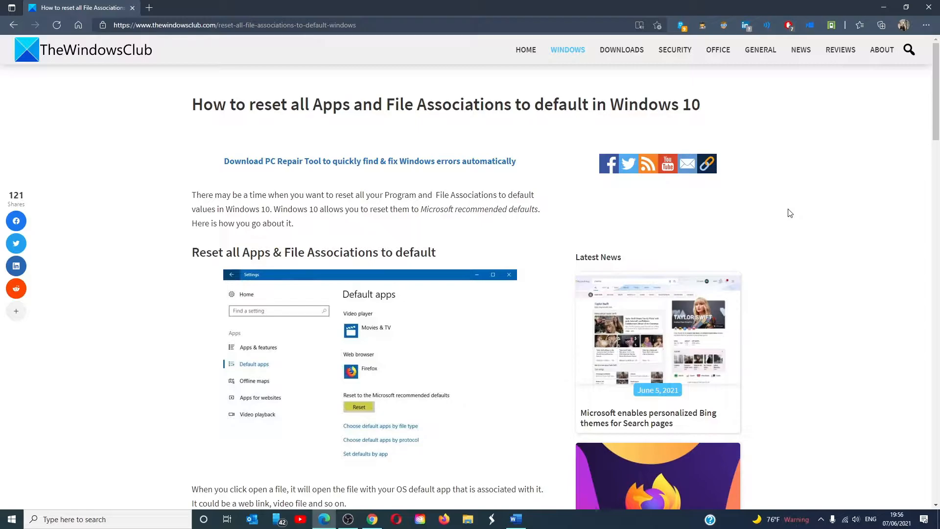
Minimise the Edge window with the TheWindowsClub article to reveal the desktop
click(11, 519)
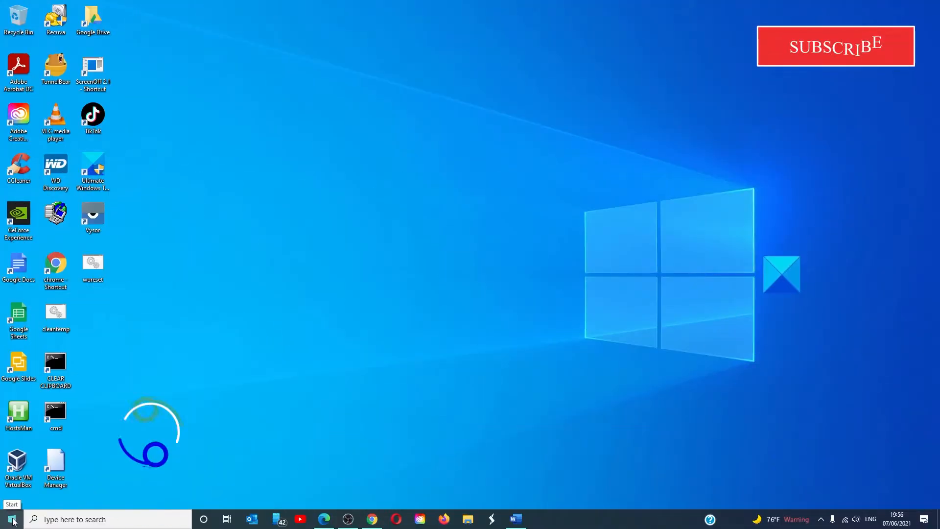
Launch Windows Settings and go to the Apps section showing Apps & features
click(539, 519)
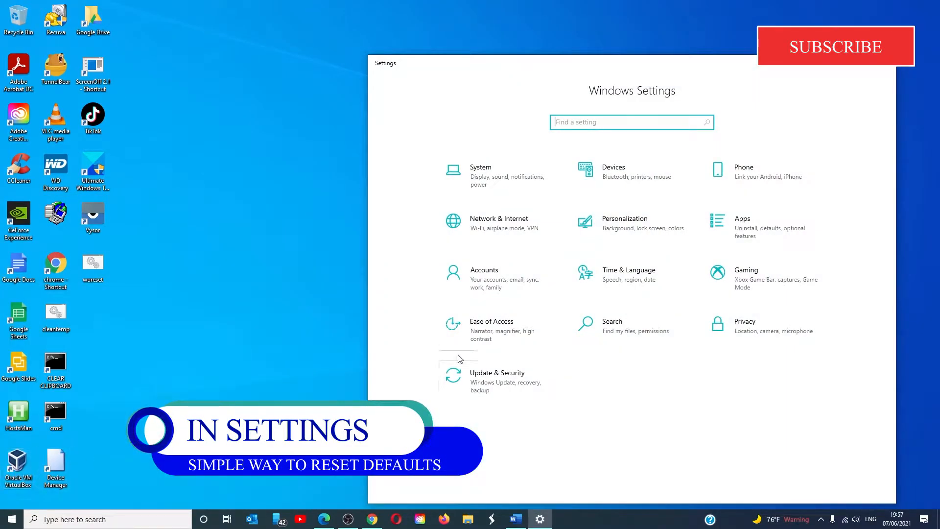
click(742, 227)
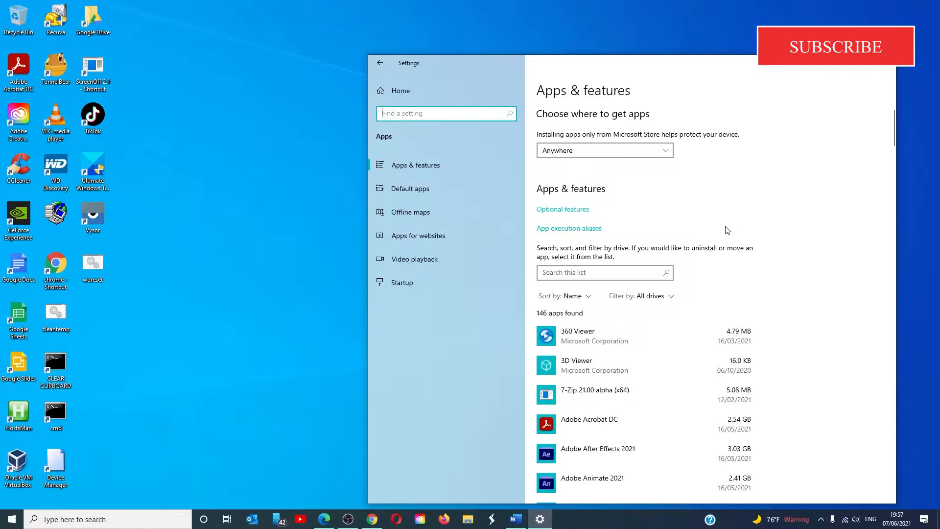
mouse_move(435, 192)
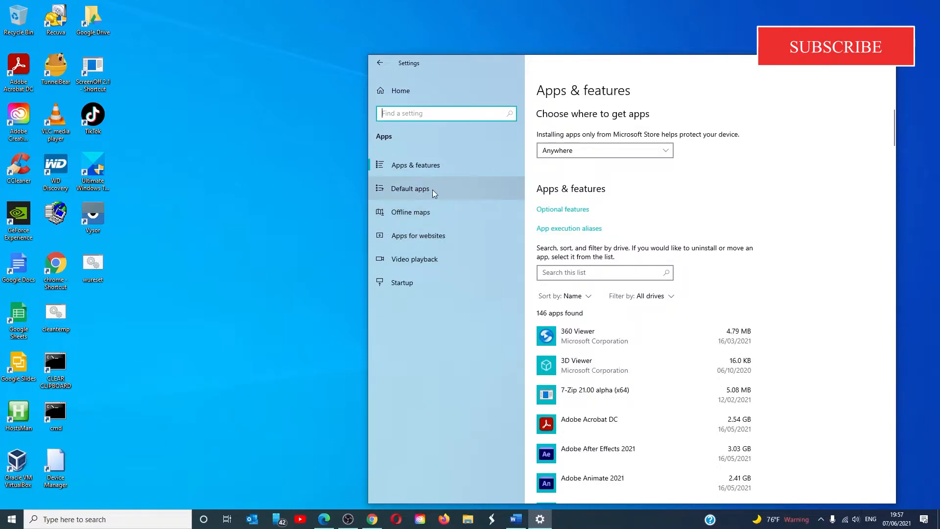
Show the Default apps page scrolled to the Reset to Microsoft recommended defaults option
click(411, 188)
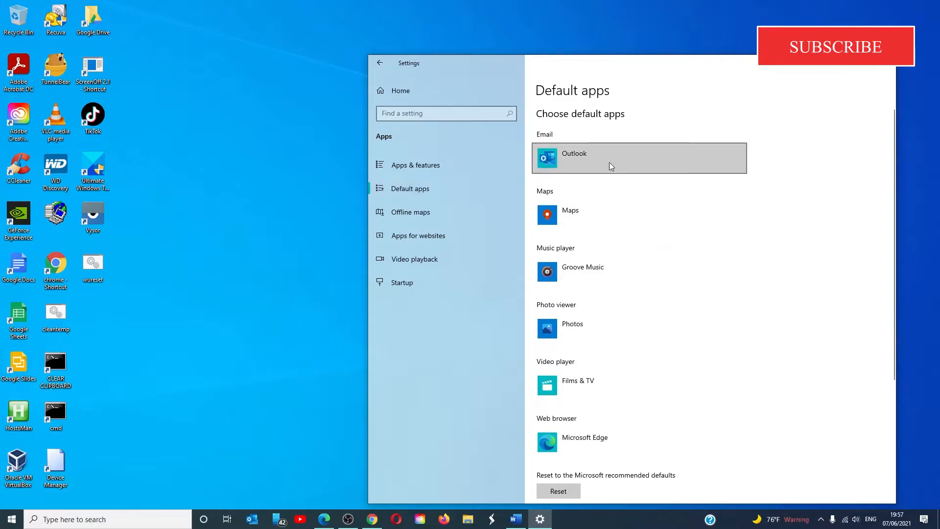
mouse_move(633, 271)
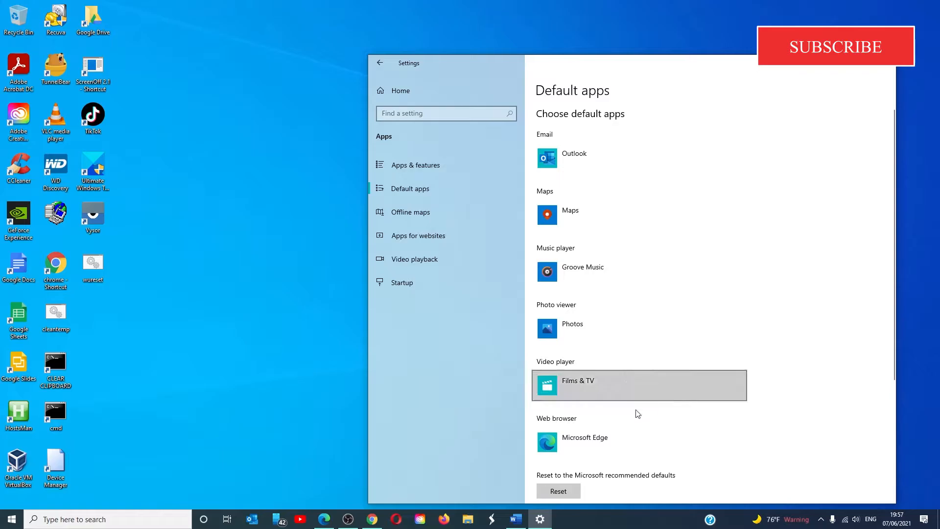
scroll(down, 3)
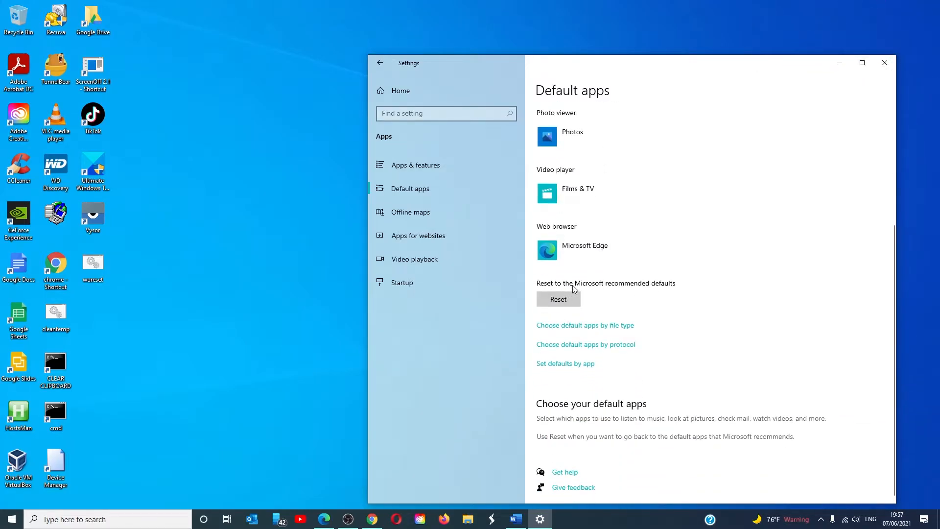
mouse_move(702, 316)
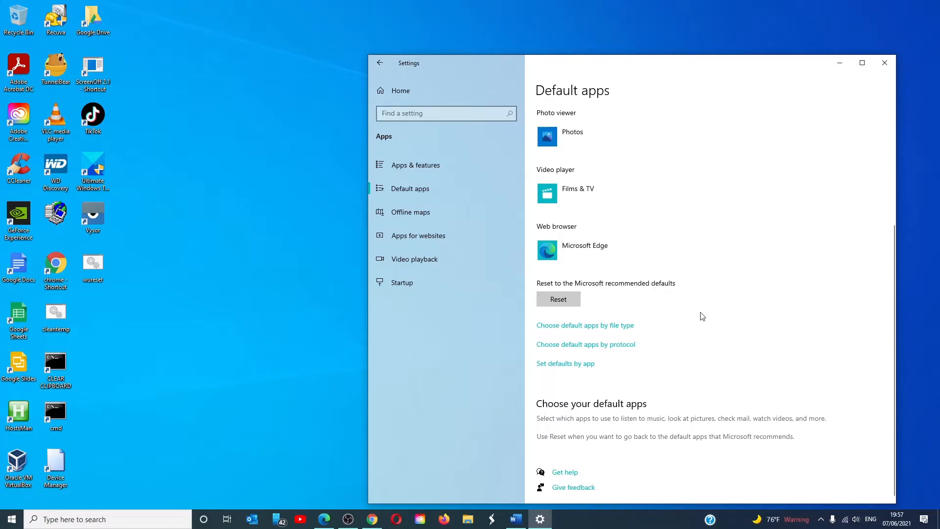
mouse_move(703, 326)
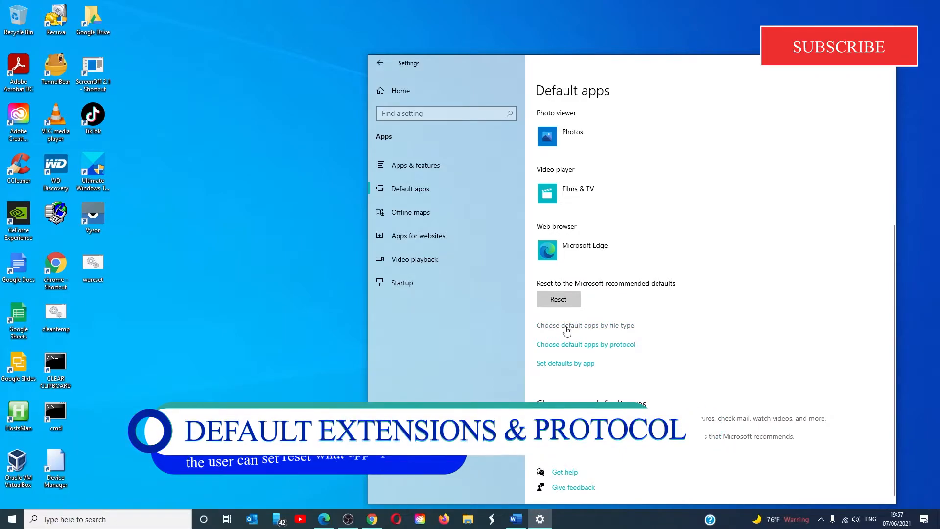
click(585, 326)
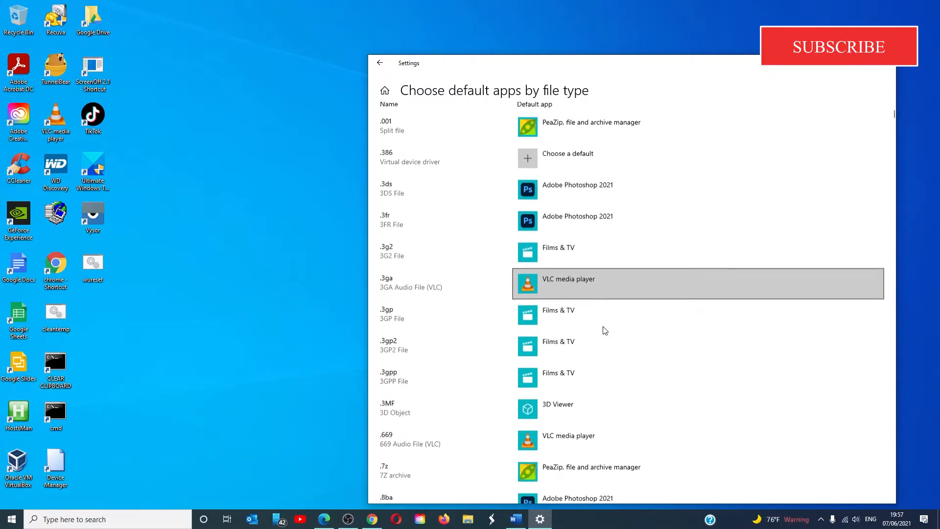
scroll(down, 3)
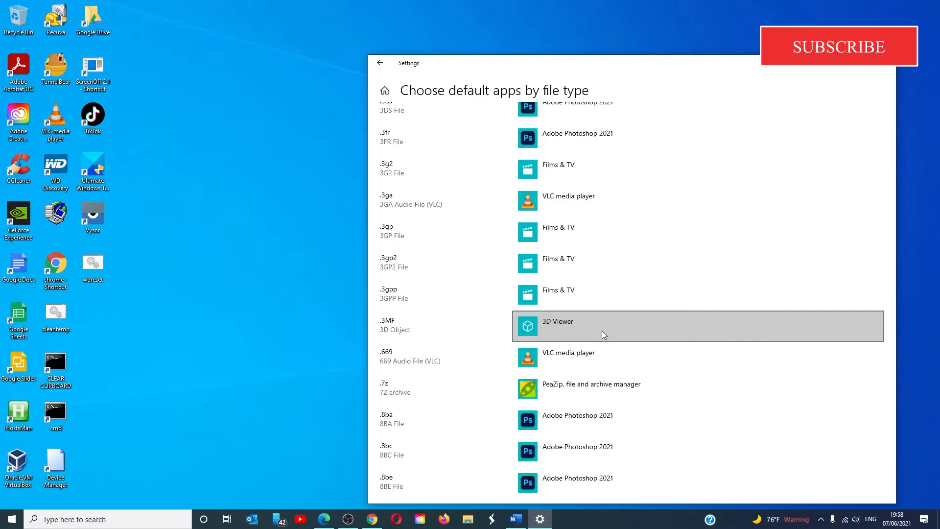
scroll(down, 3)
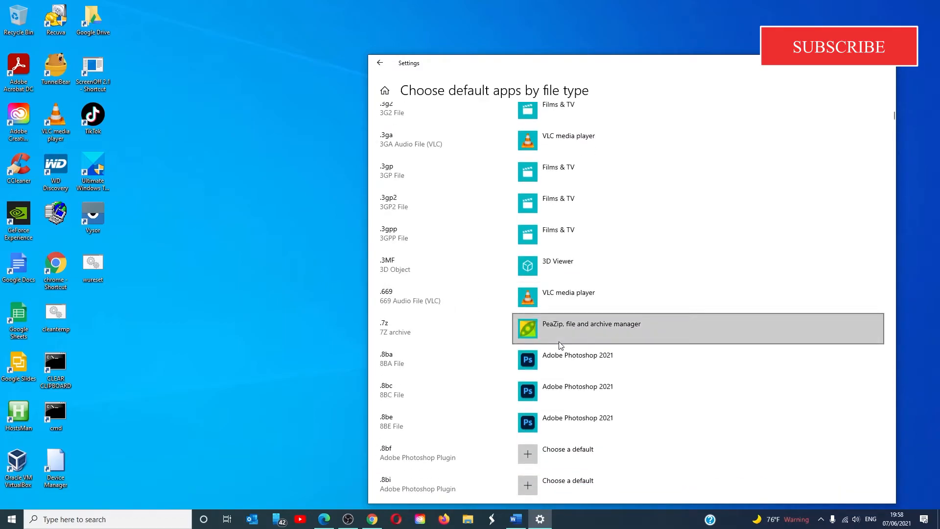
click(379, 62)
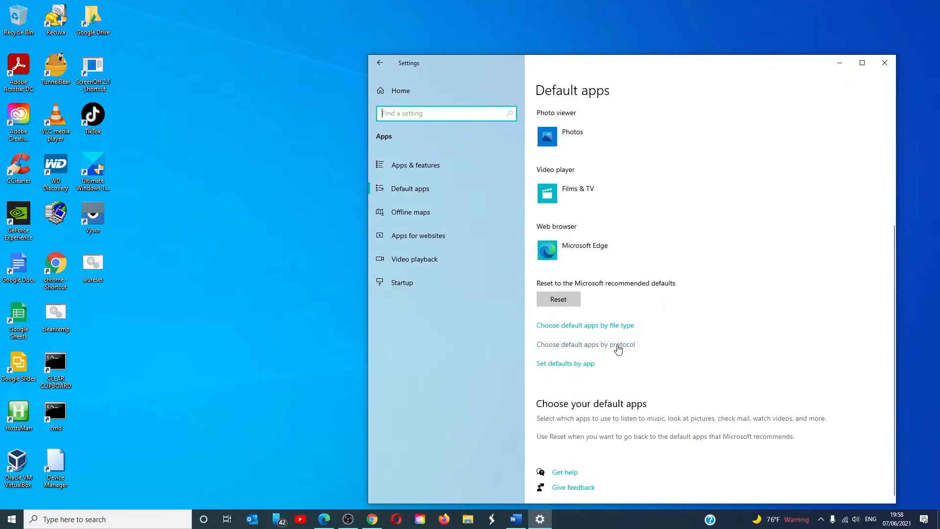
Browse 'Choose default apps by protocol', then leave for TheWindowsClub's YouTube videos page
click(585, 345)
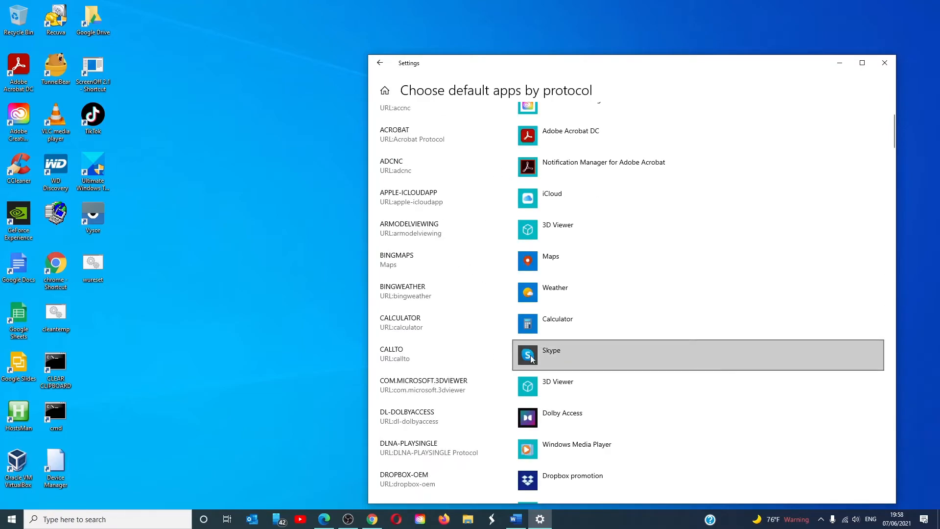
mouse_move(610, 411)
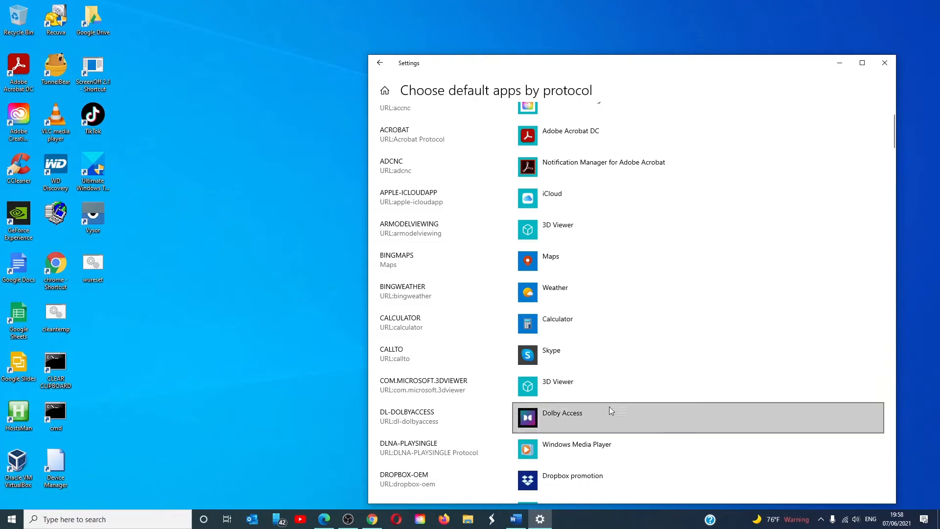
mouse_move(657, 386)
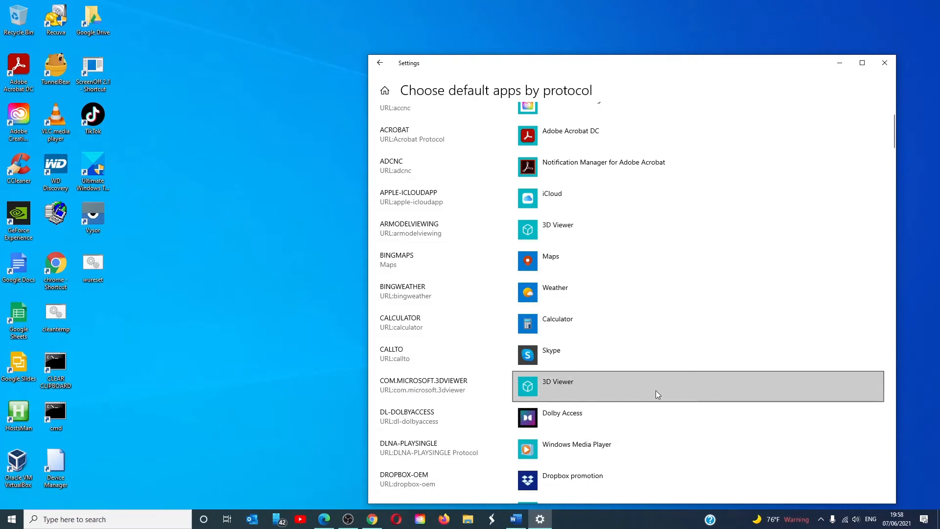
click(884, 62)
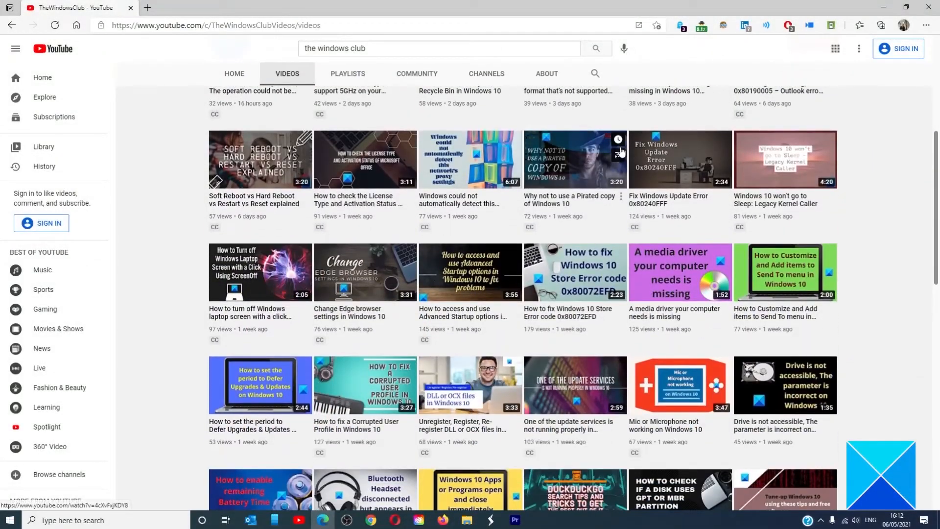
scroll(down, 3)
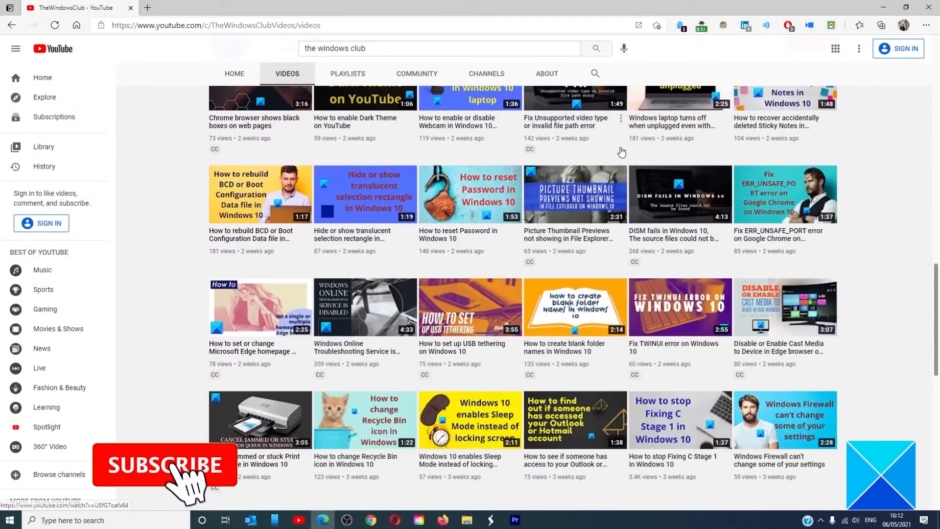